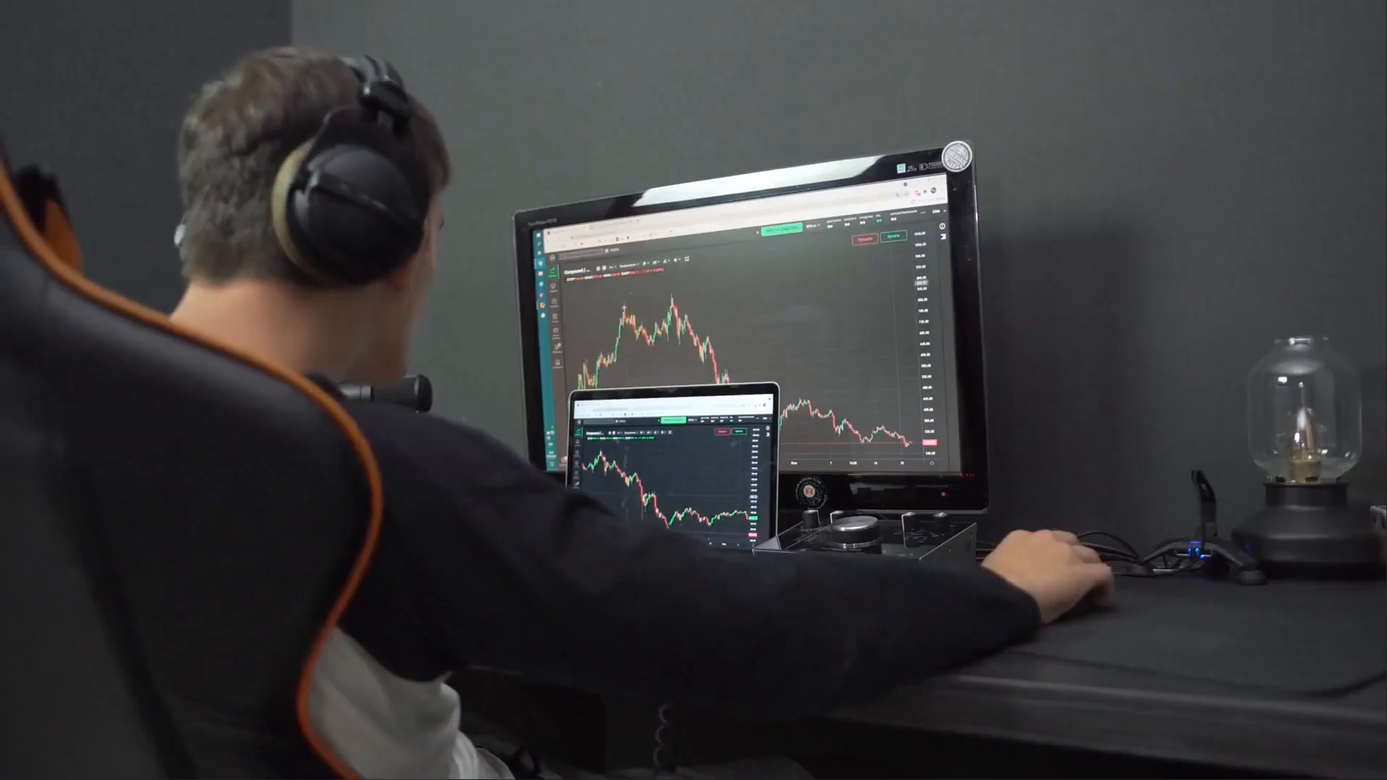
drag(619, 304, 726, 371)
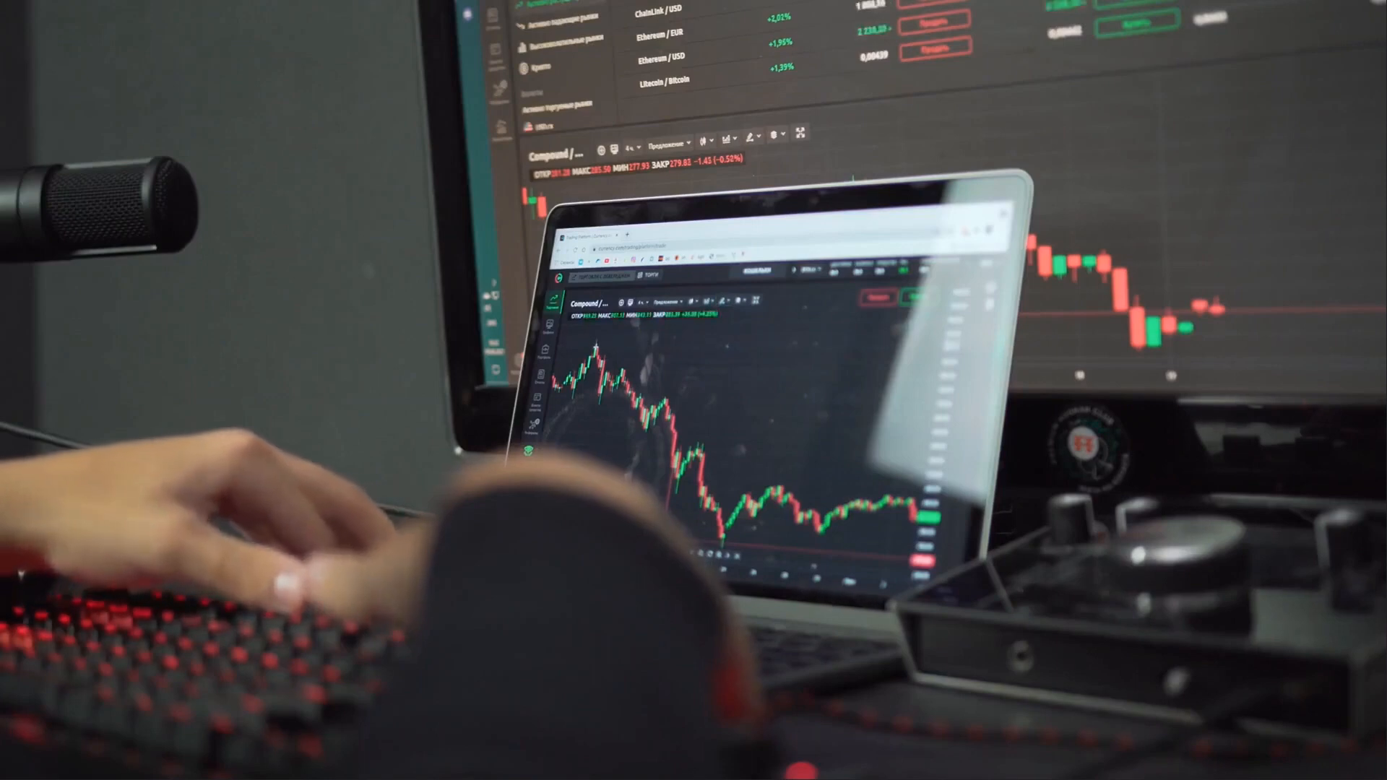
drag(579, 350, 867, 505)
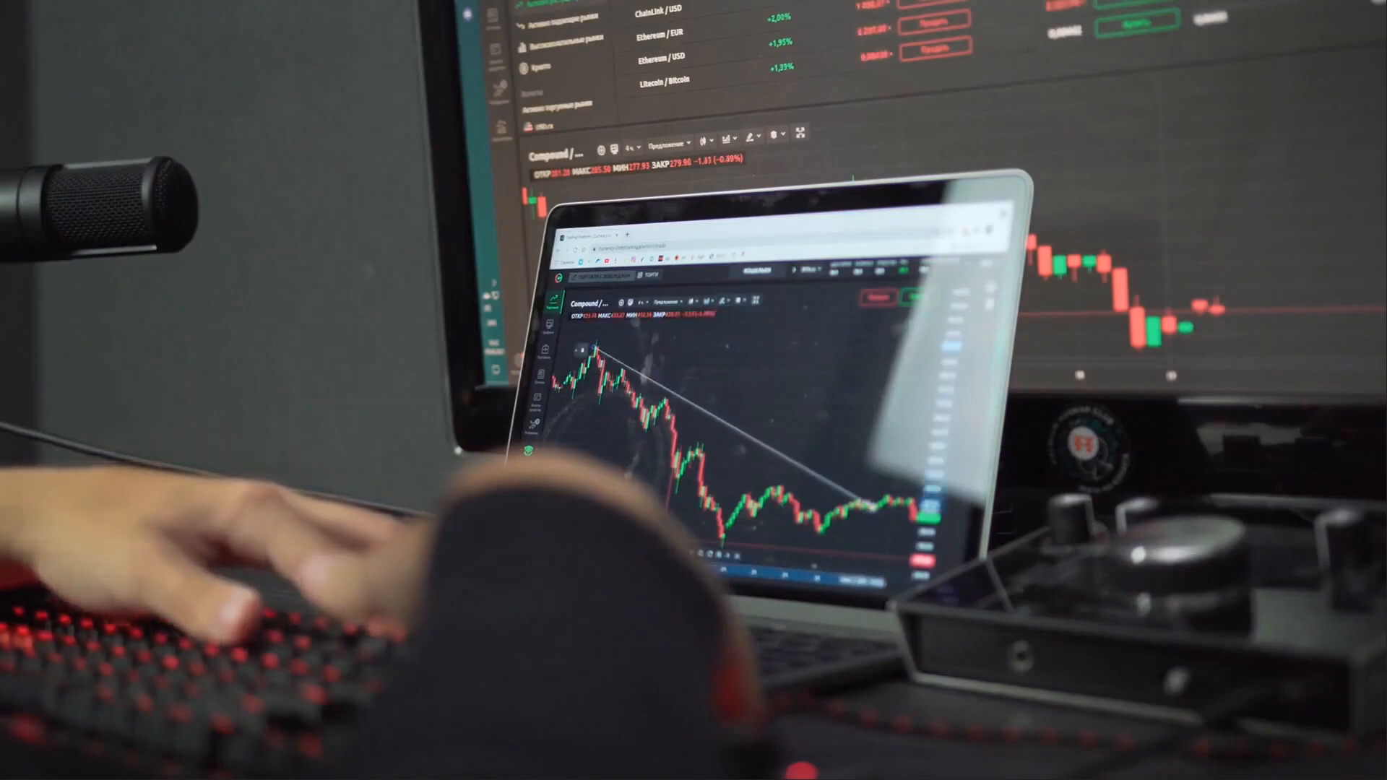